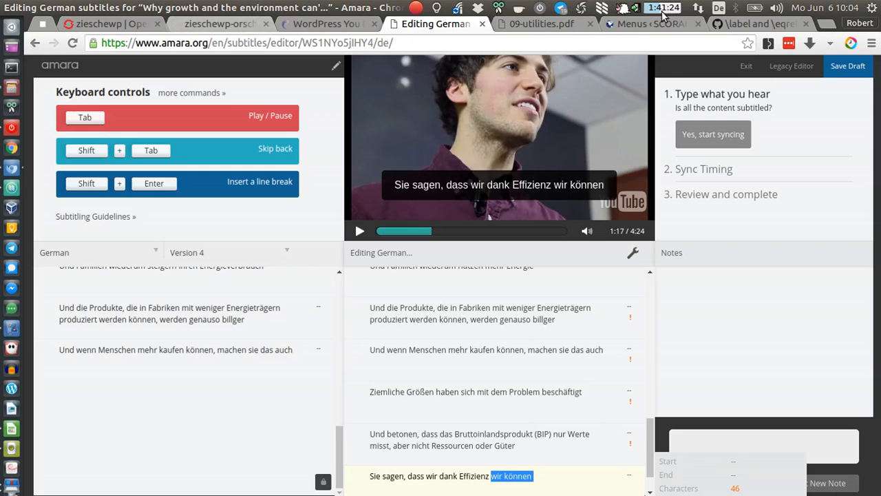
mouse_move(653, 12)
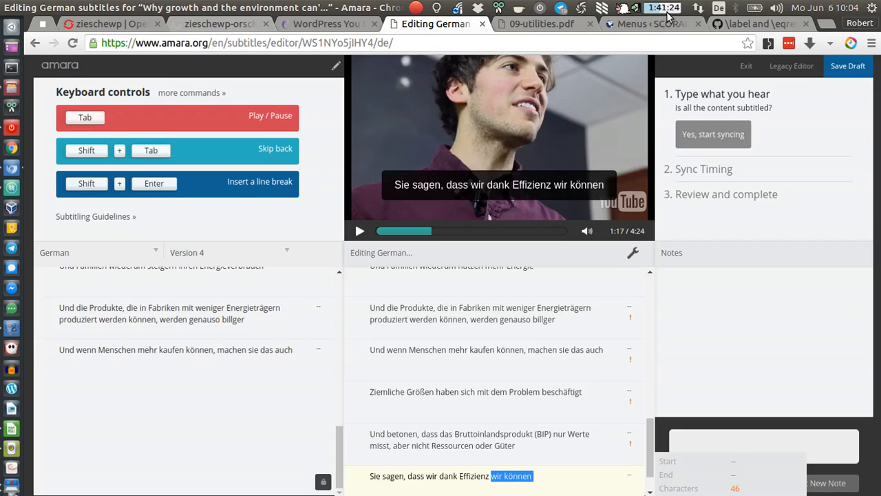
mouse_move(671, 17)
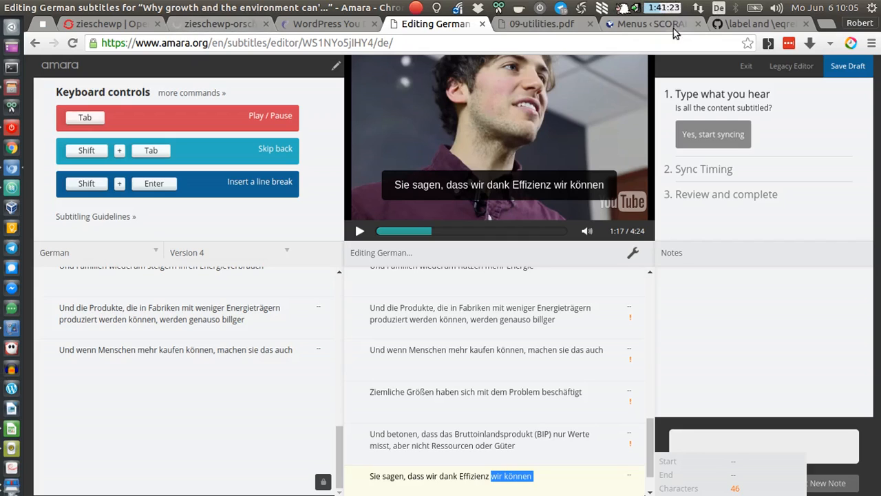
mouse_move(786, 203)
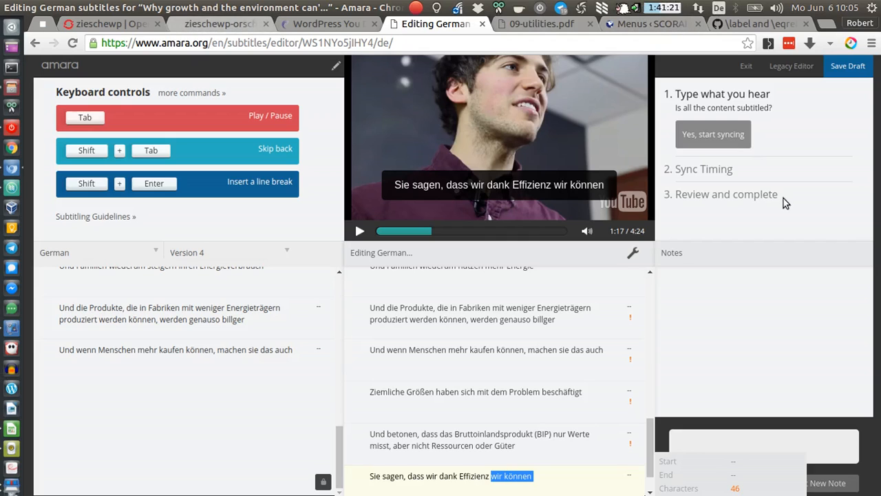